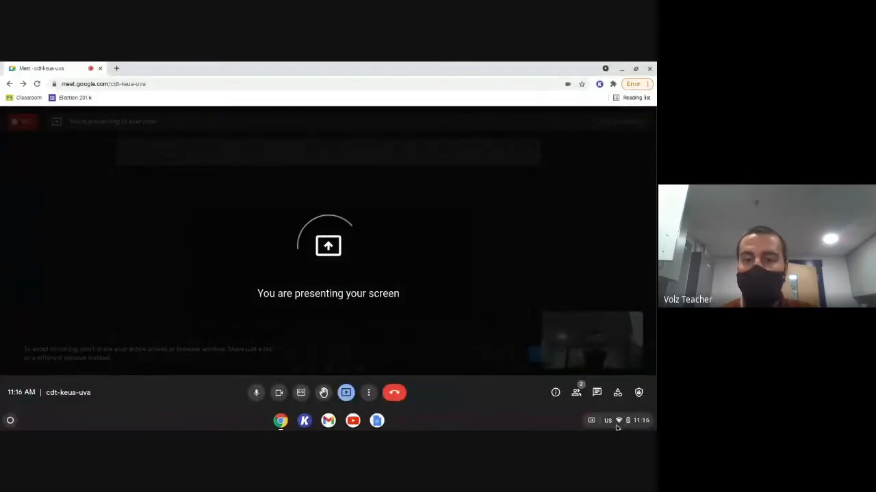
Step: Open the Chromebook Settings window from the system tray during the Meet screen share
{"action": "left_click", "coordinate": [617, 421]}
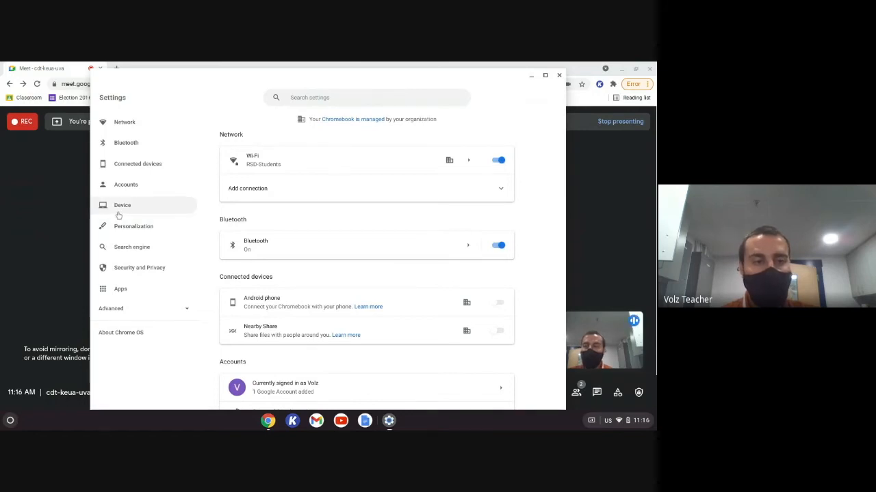
Step: Go to Device > Keyboard to show the key remapping and auto-repeat options
{"action": "left_click", "coordinate": [121, 205]}
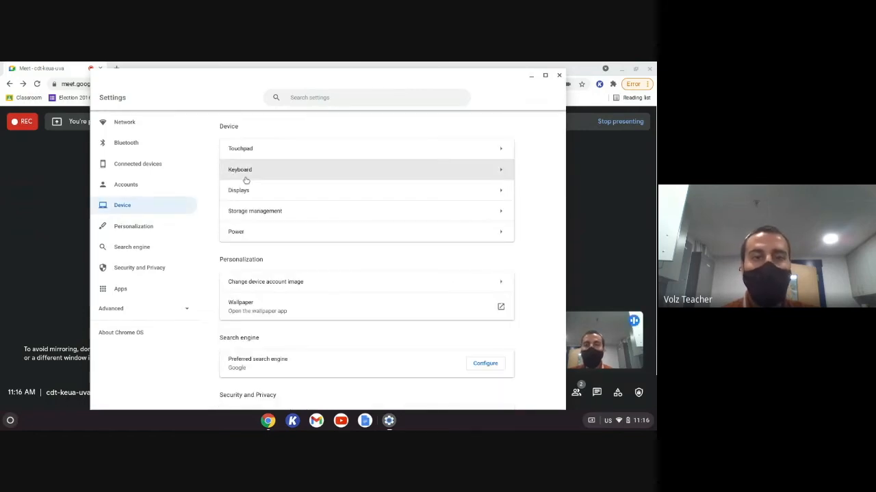
{"action": "left_click", "coordinate": [240, 169]}
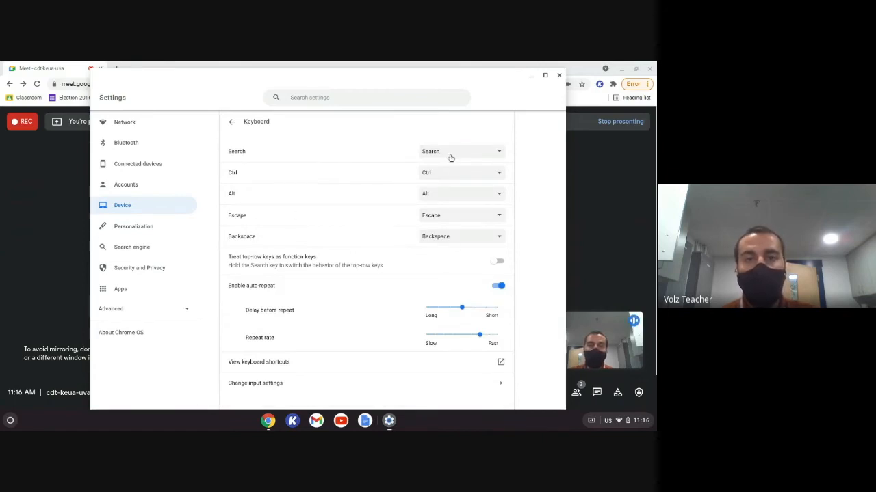
{"action": "left_click", "coordinate": [459, 151]}
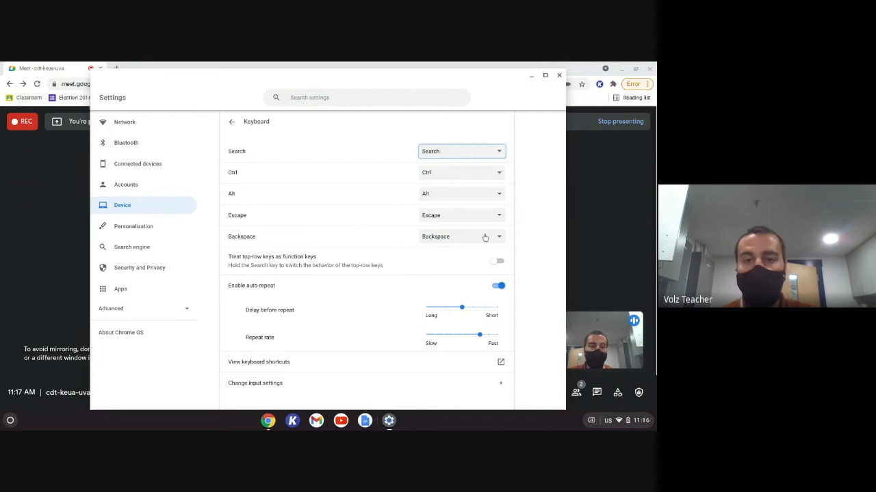
{"action": "left_click", "coordinate": [460, 236]}
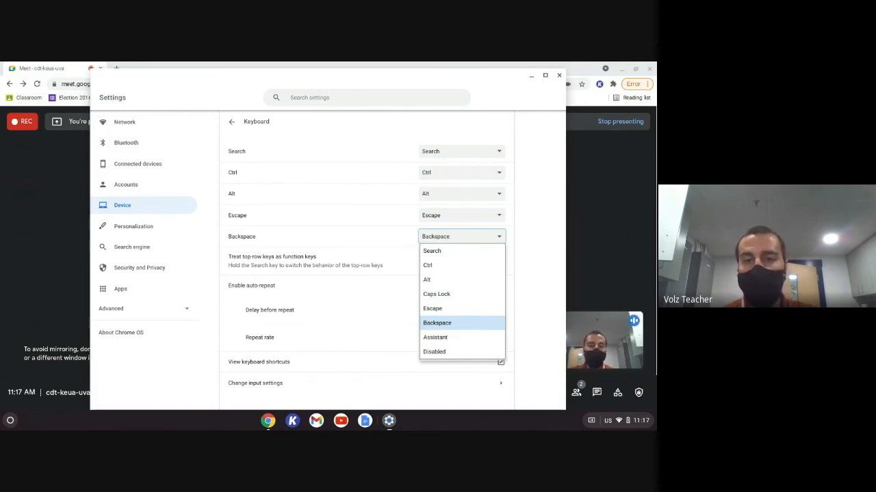
{"action": "left_click", "coordinate": [437, 323]}
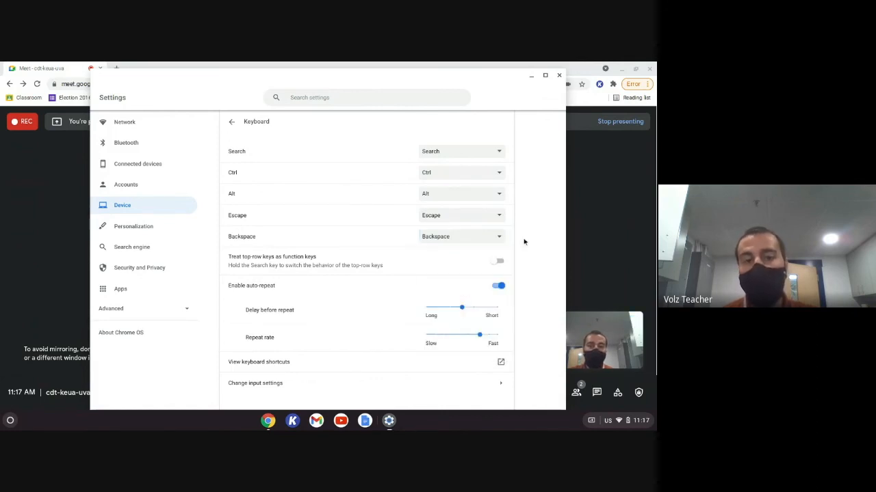